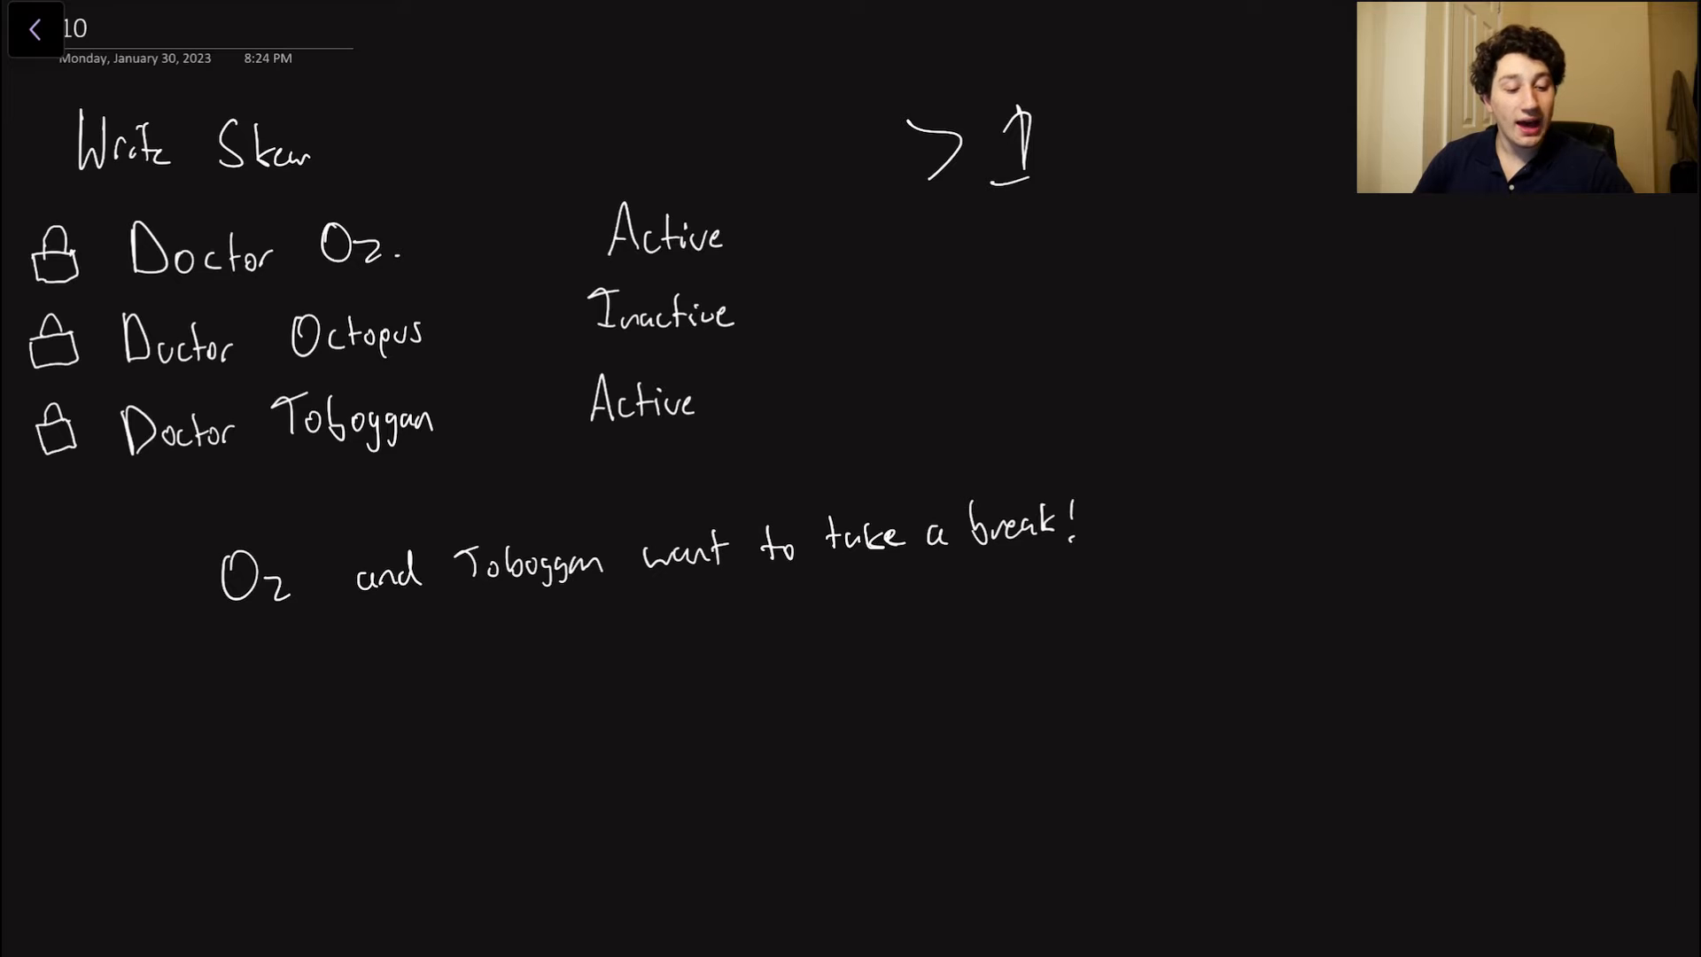
Mark Oz and Toboggan as Inactive and write 'active' after the '> 1' rule.
text(active)
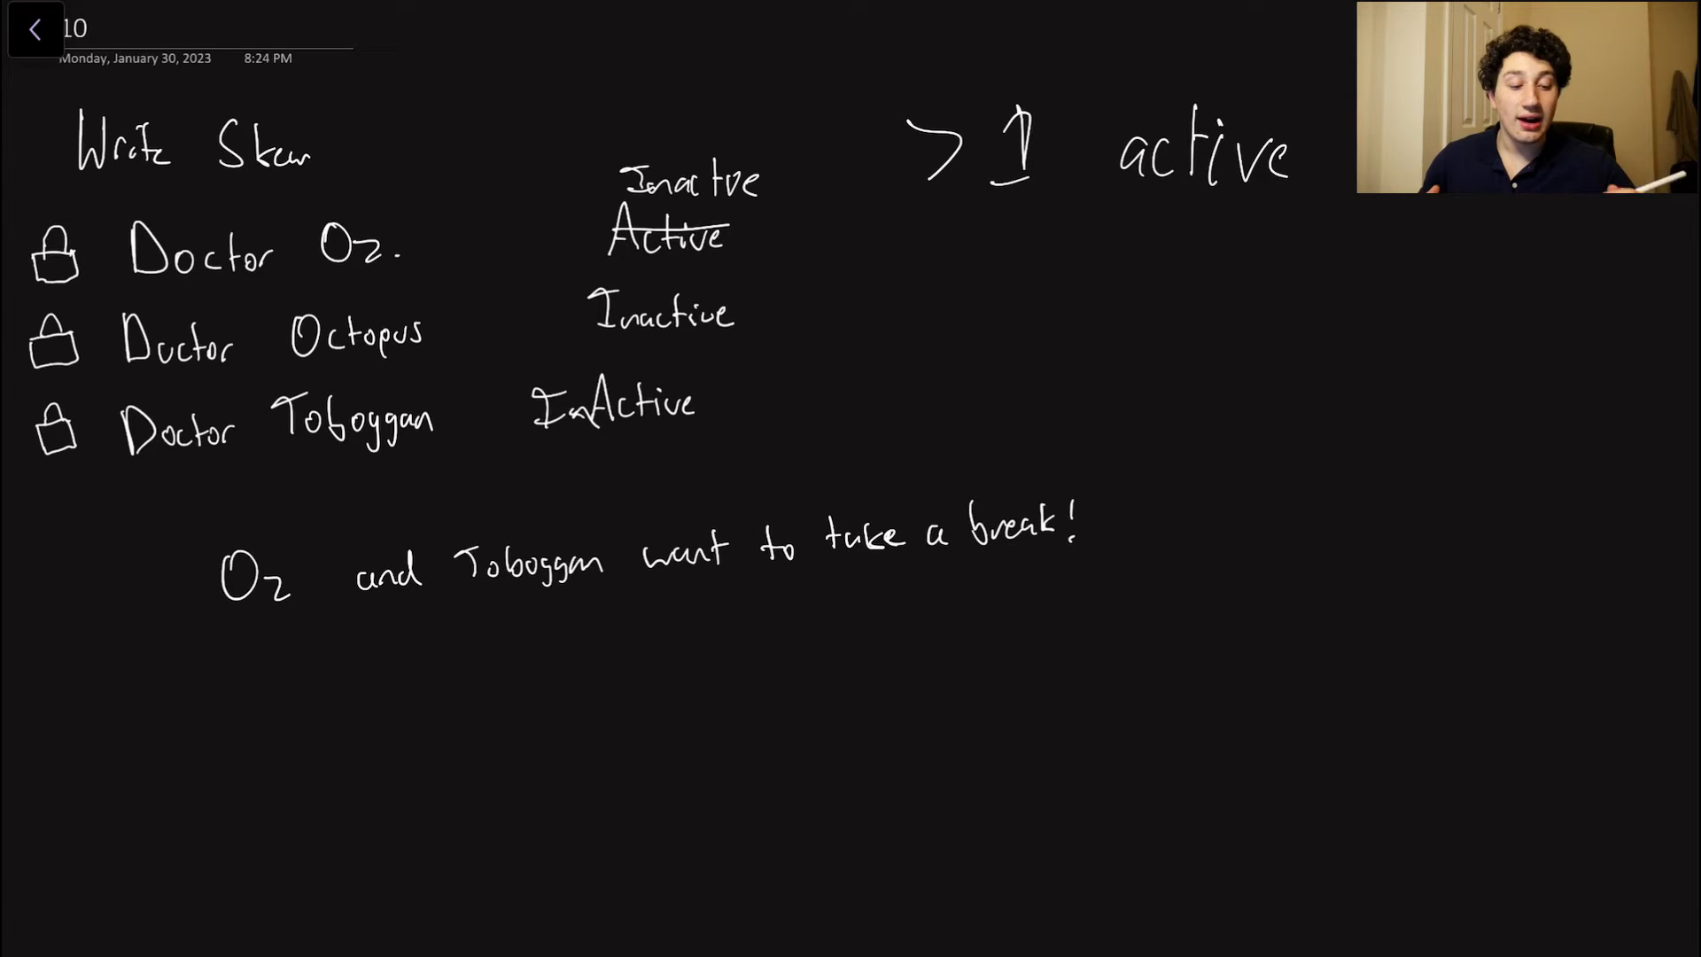
Write 'X → bad' under the rule and circle Doctor Toboggan's lock with arrows.
drag(934, 303, 998, 358)
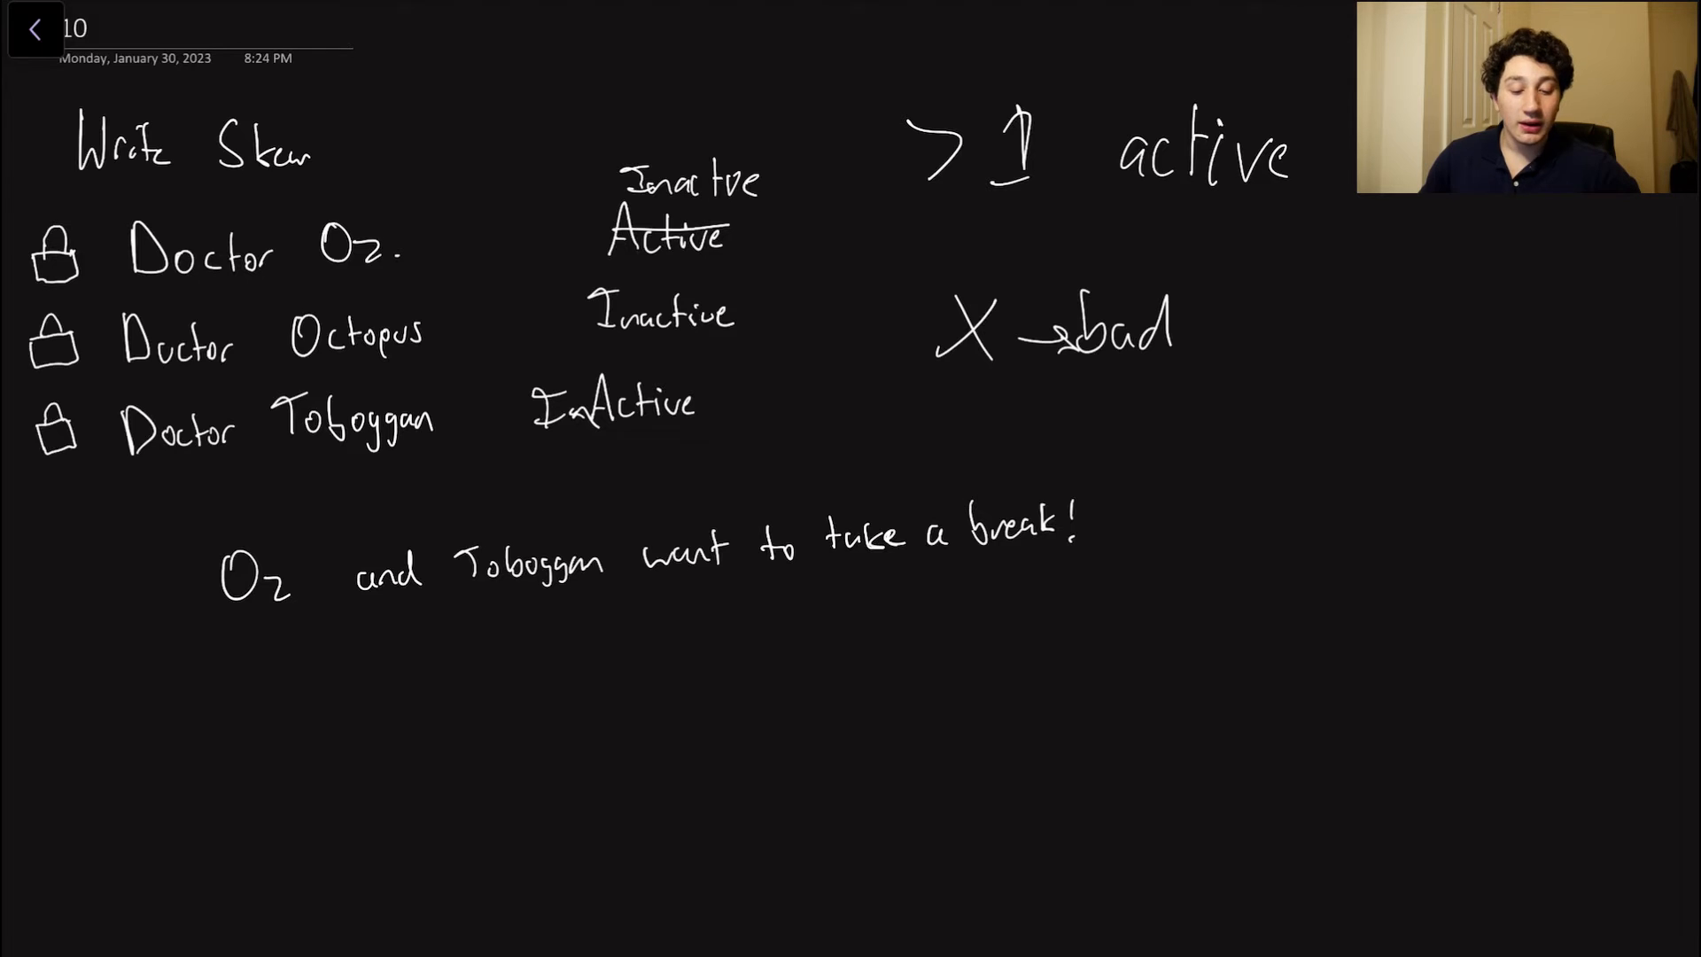
scroll(down, 3)
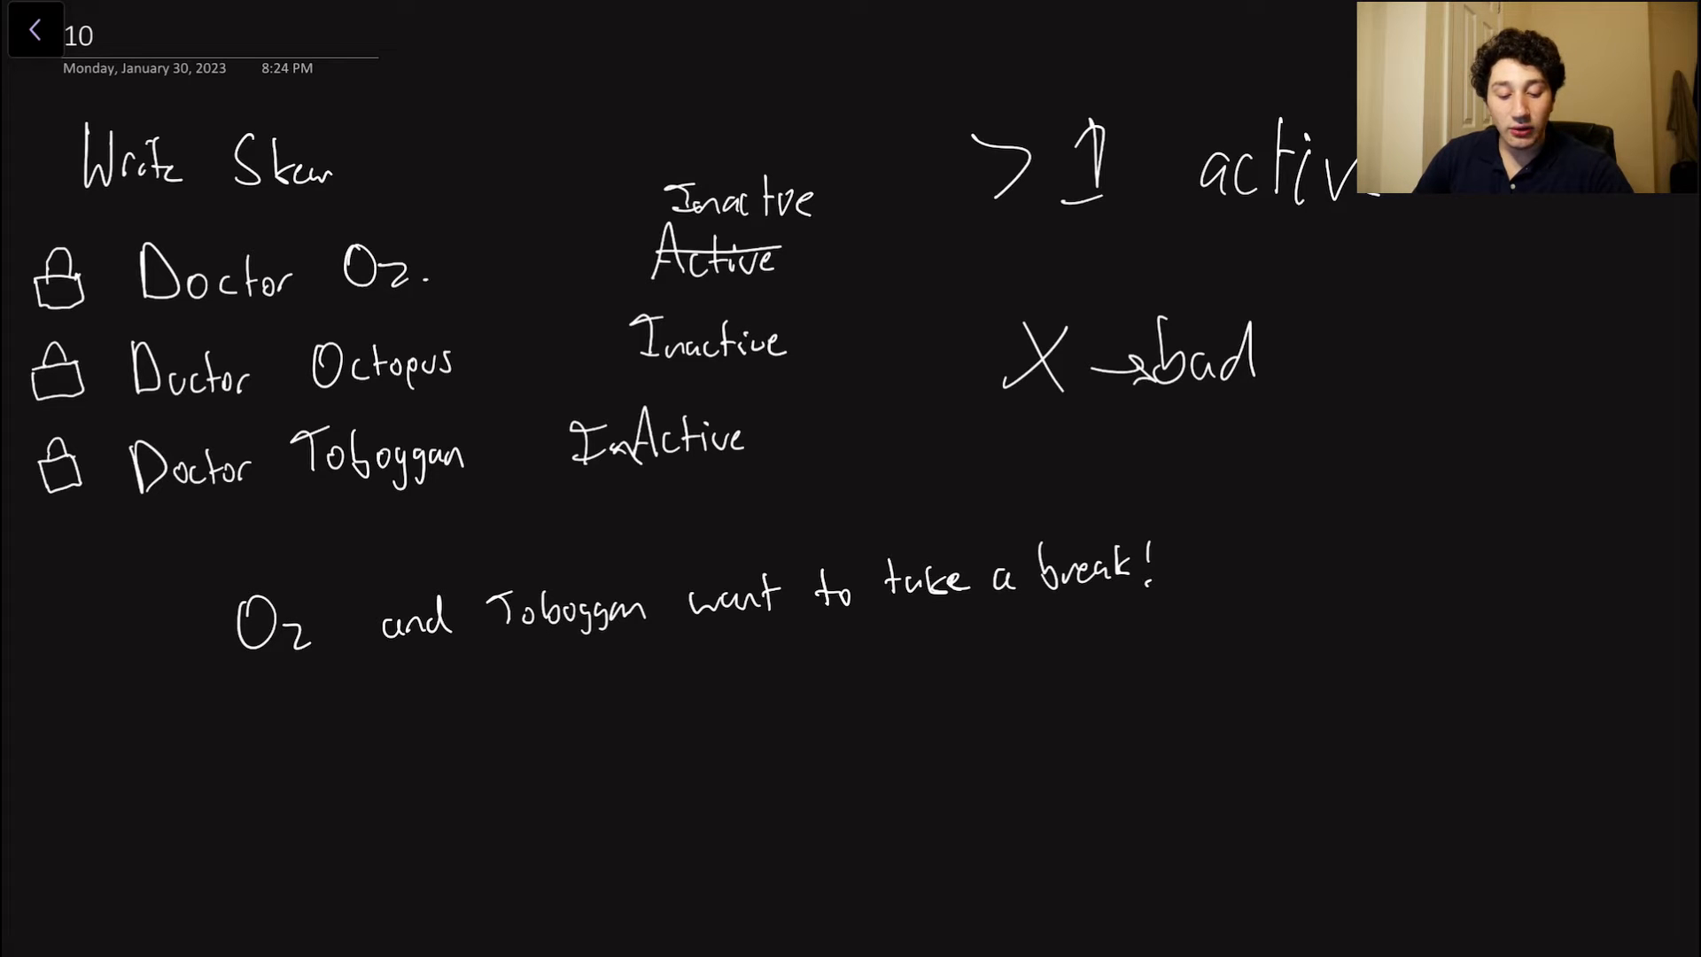
drag(76, 574, 76, 532)
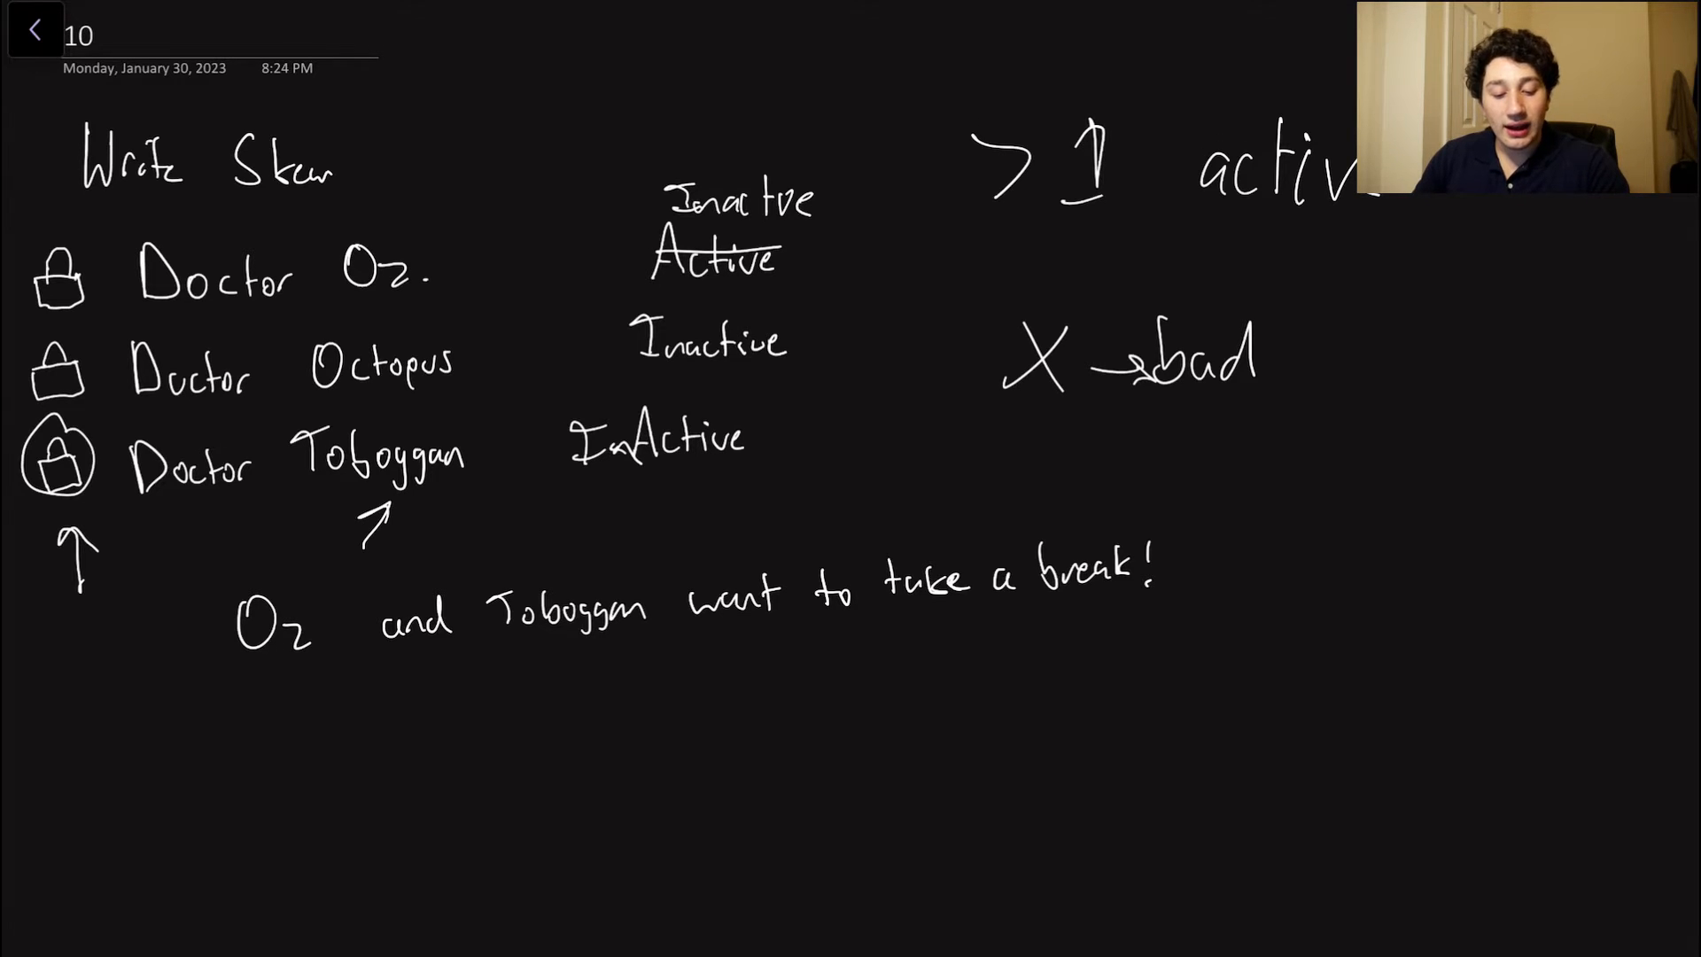
Mark Oz's lock with an arrow and write 'Grab locks →' below the break note.
text(Grab lock)
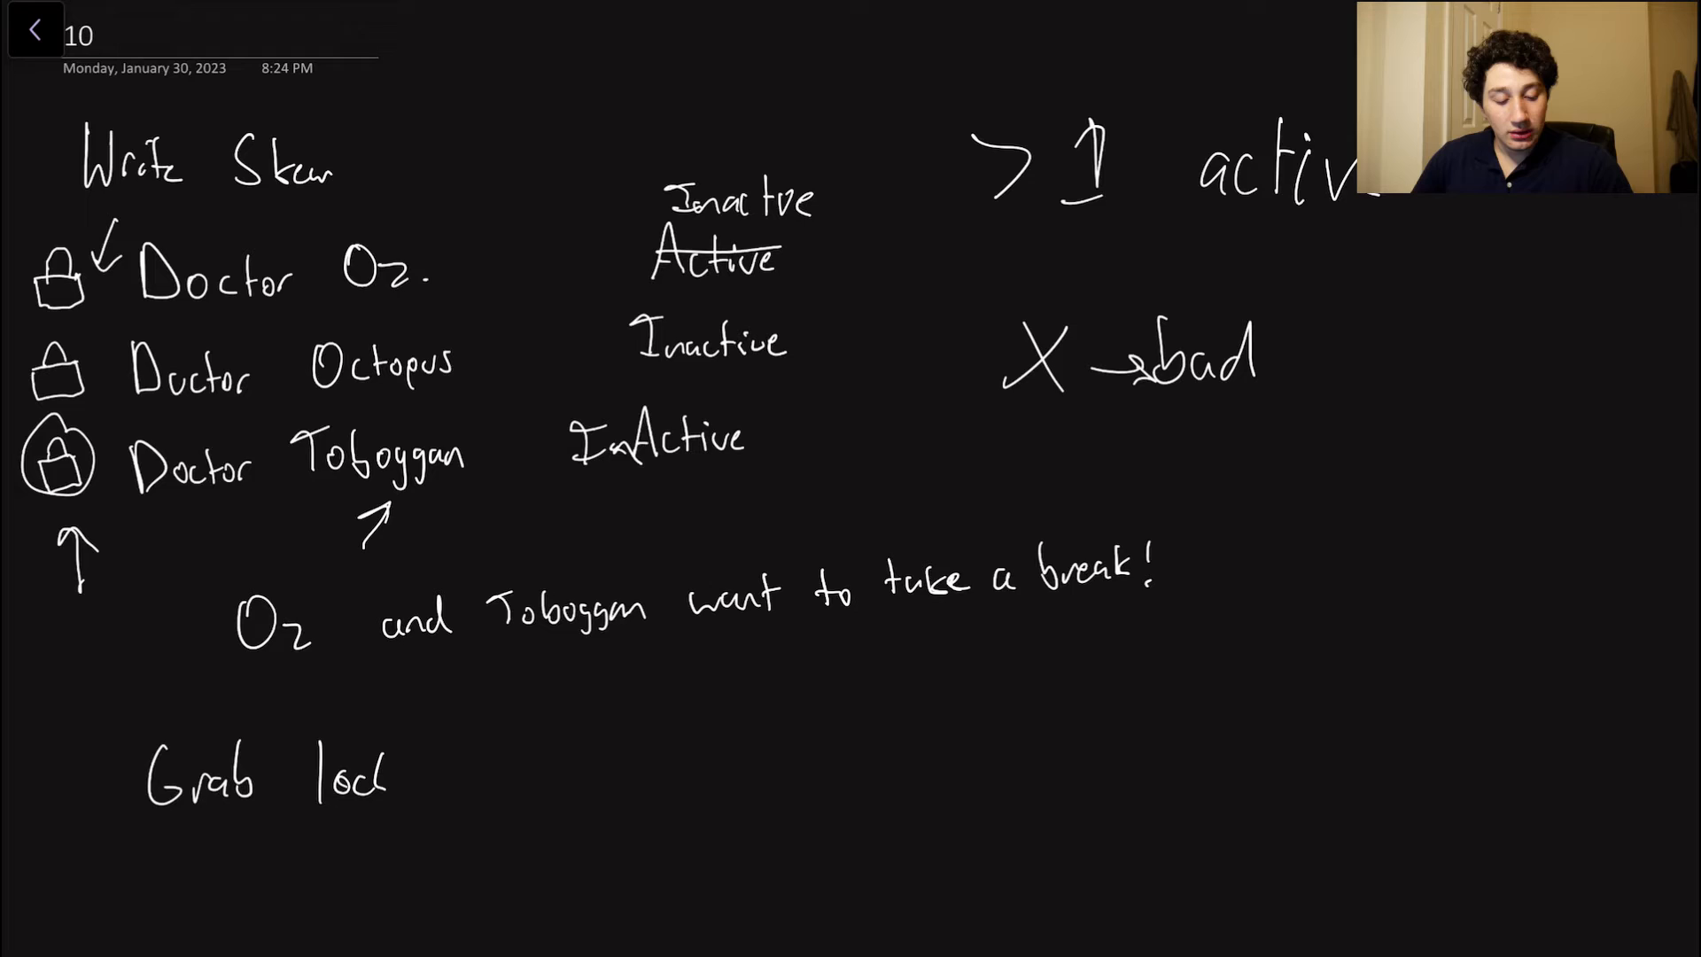
text(s → L)
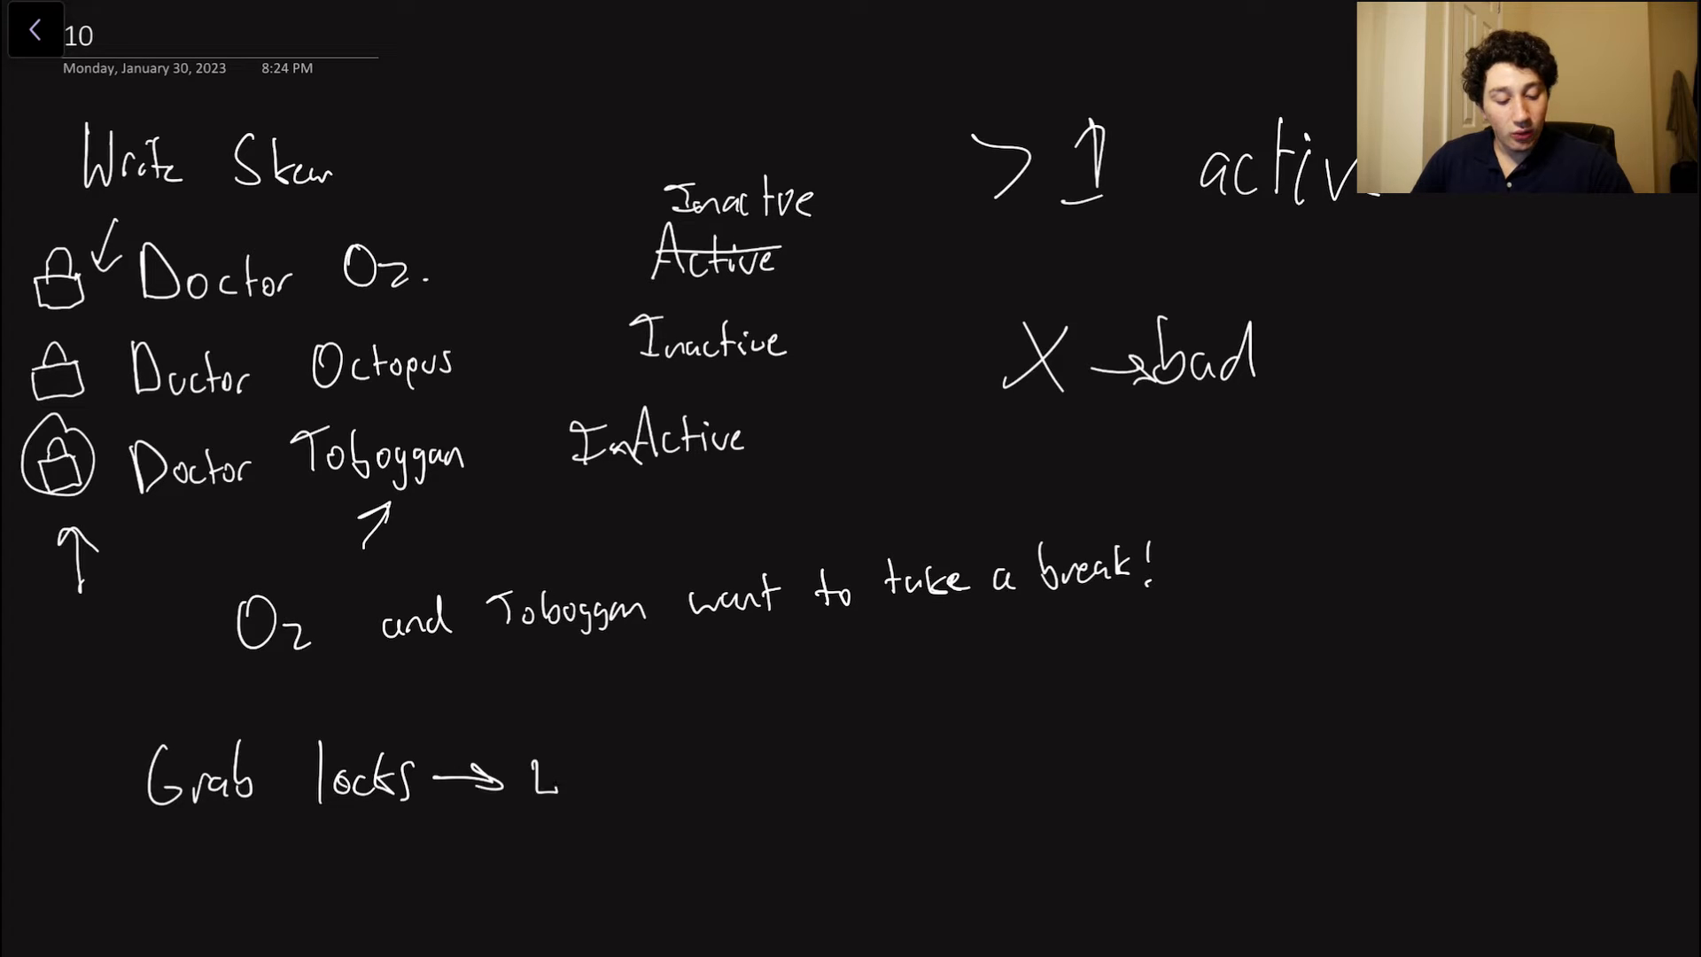